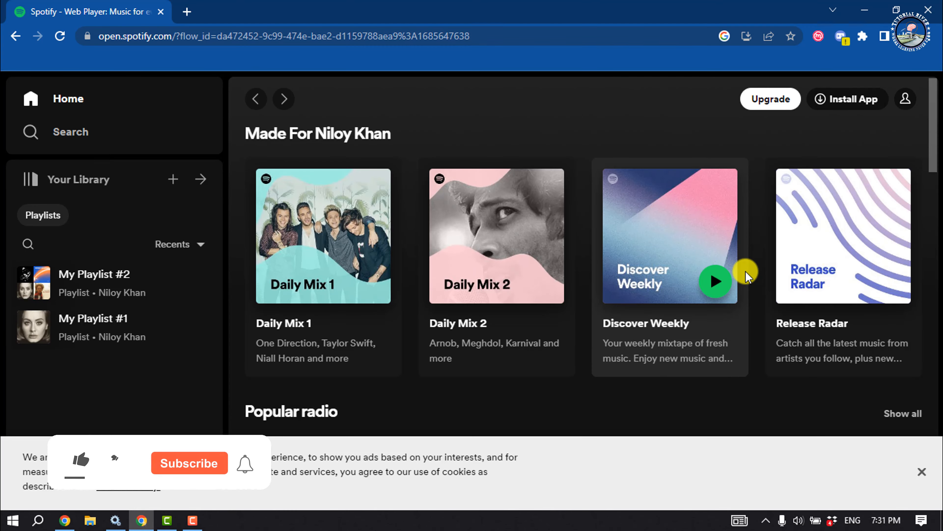
Create a new empty playlist, My Playlist #3, from the Your Library + menu
left_click(79, 462)
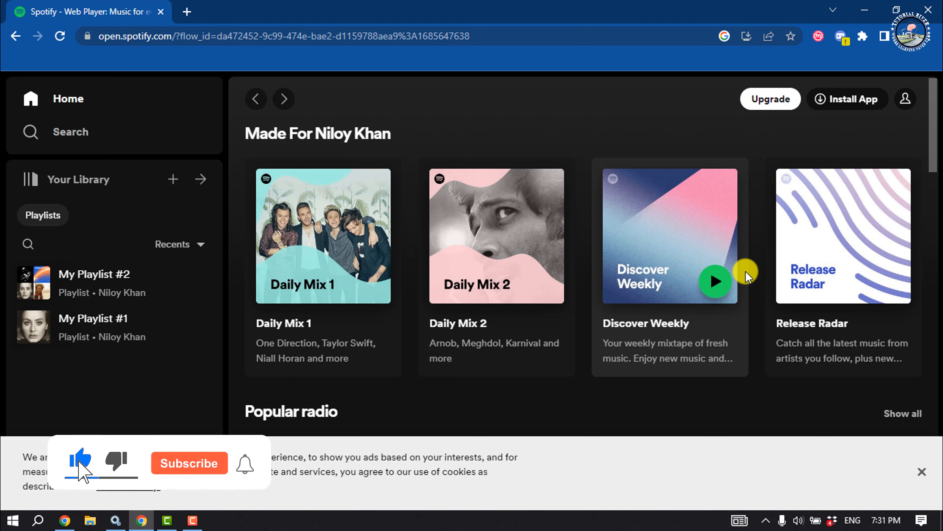
left_click(188, 463)
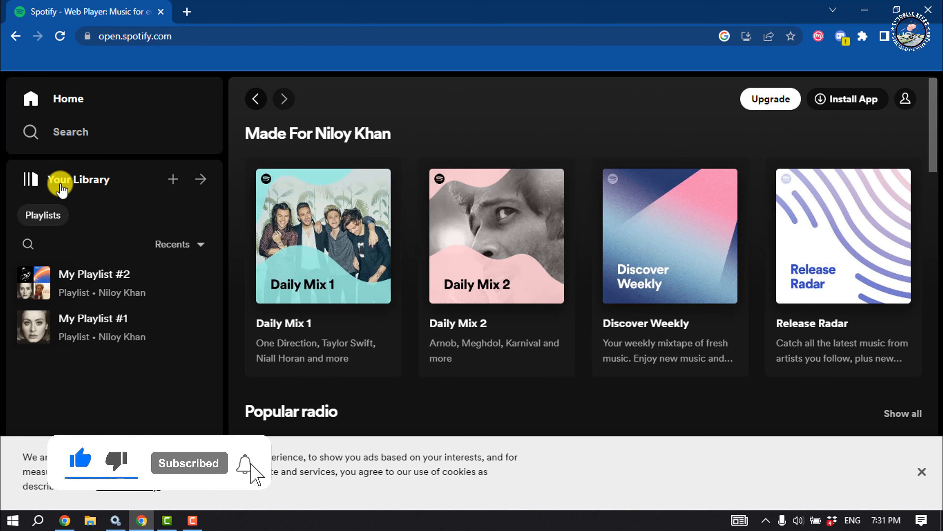
mouse_move(84, 180)
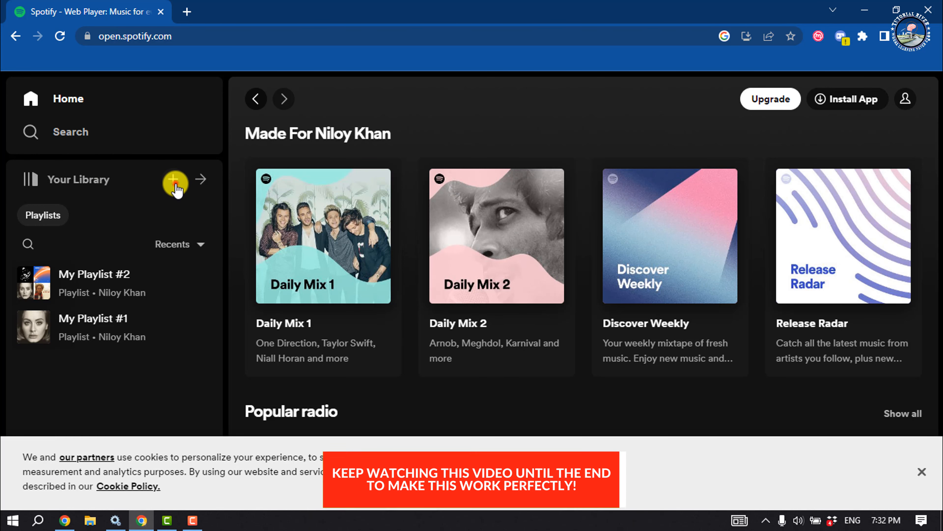
left_click(174, 180)
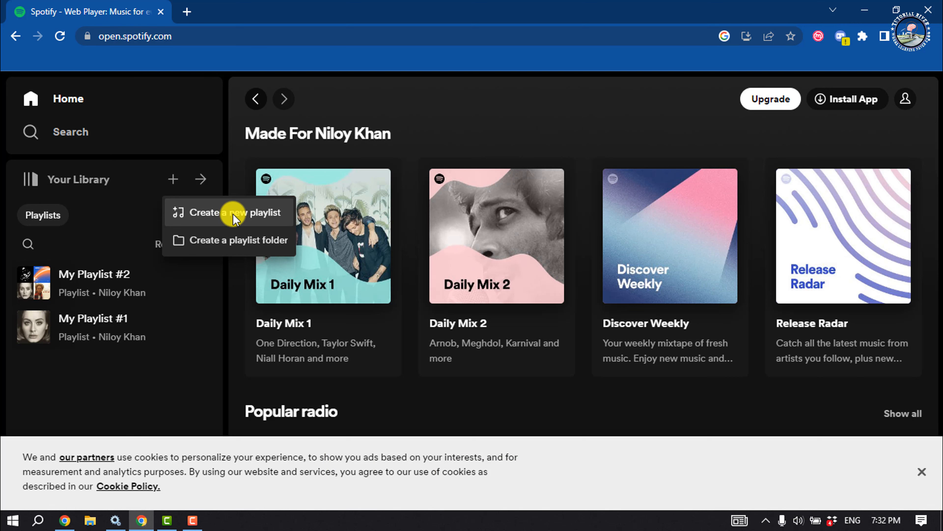
left_click(236, 213)
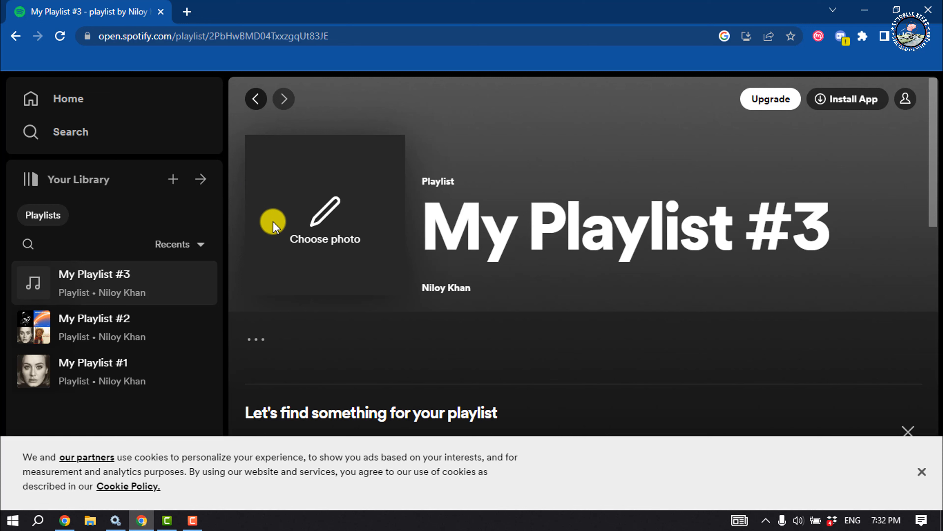
mouse_move(326, 228)
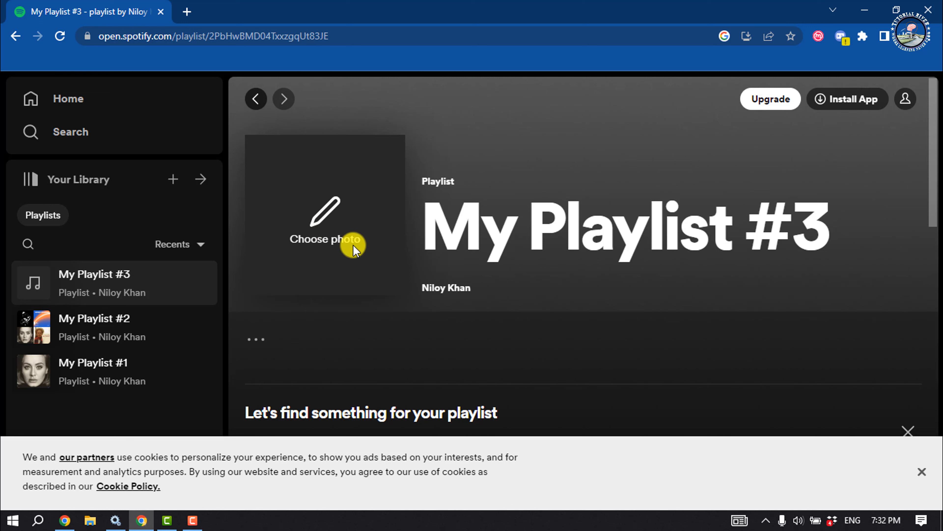
mouse_move(432, 292)
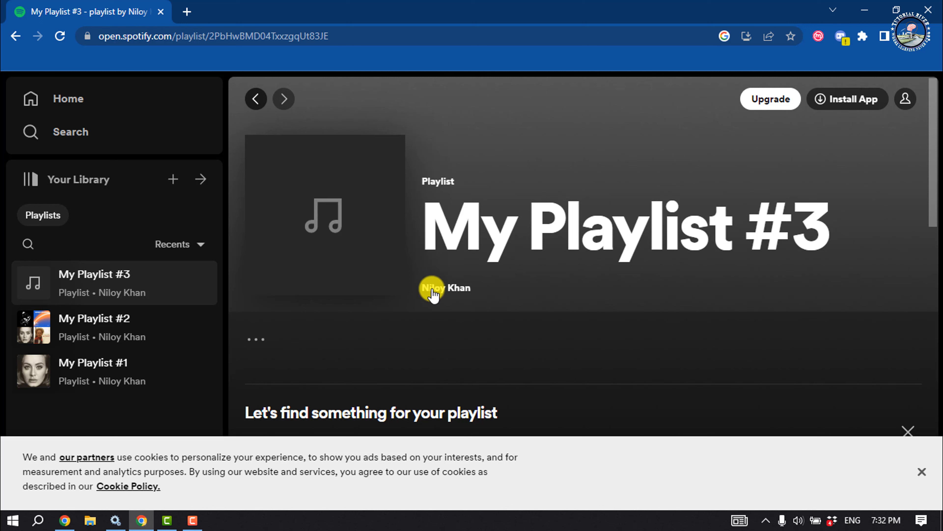
mouse_move(474, 279)
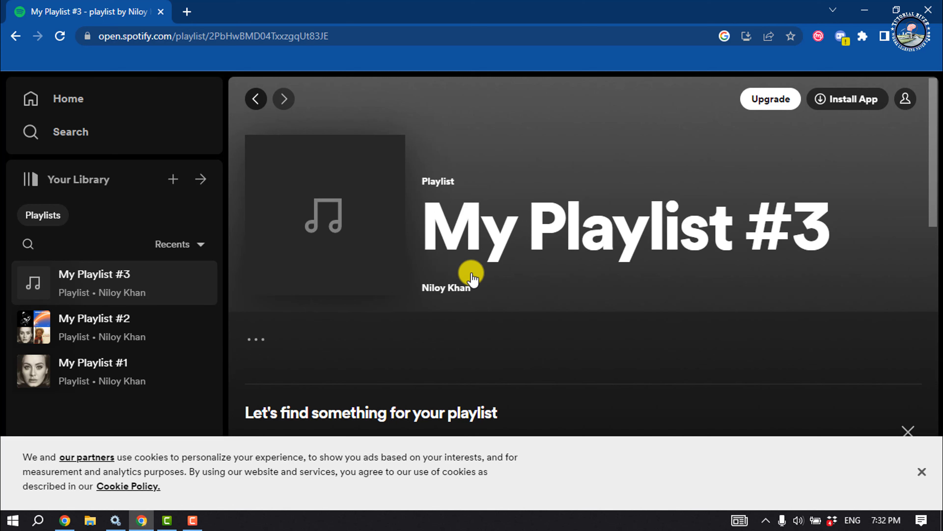
Rename the playlist to Example, give it the description etc and a yellow fashion-sale cover, and save
left_click(255, 340)
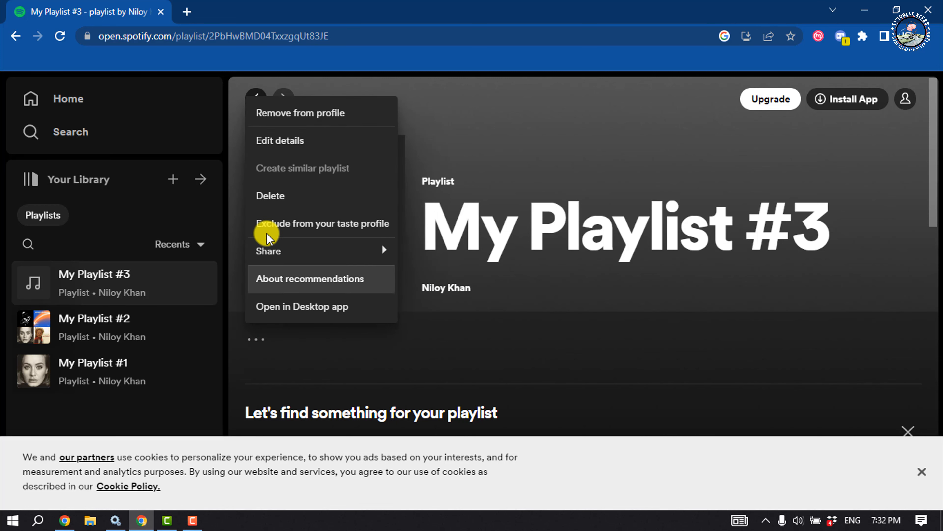
left_click(281, 140)
type("E")
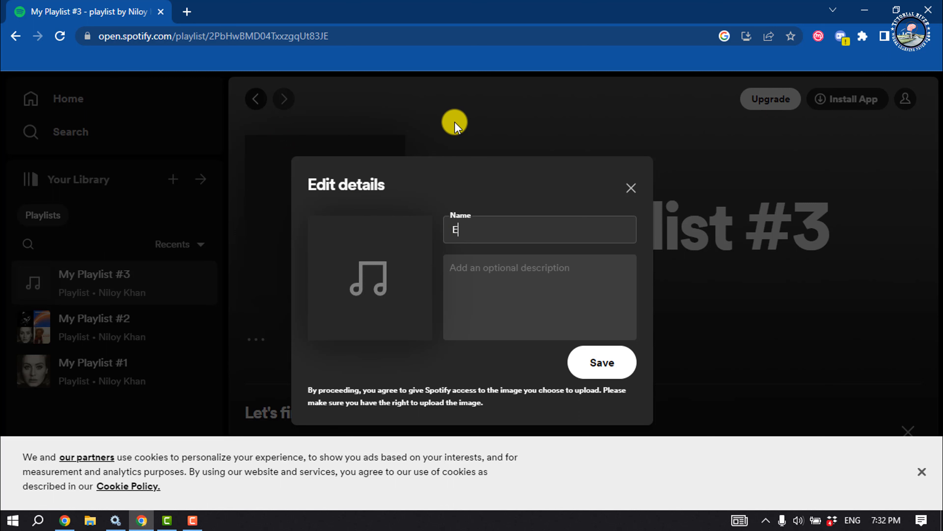
type("xample")
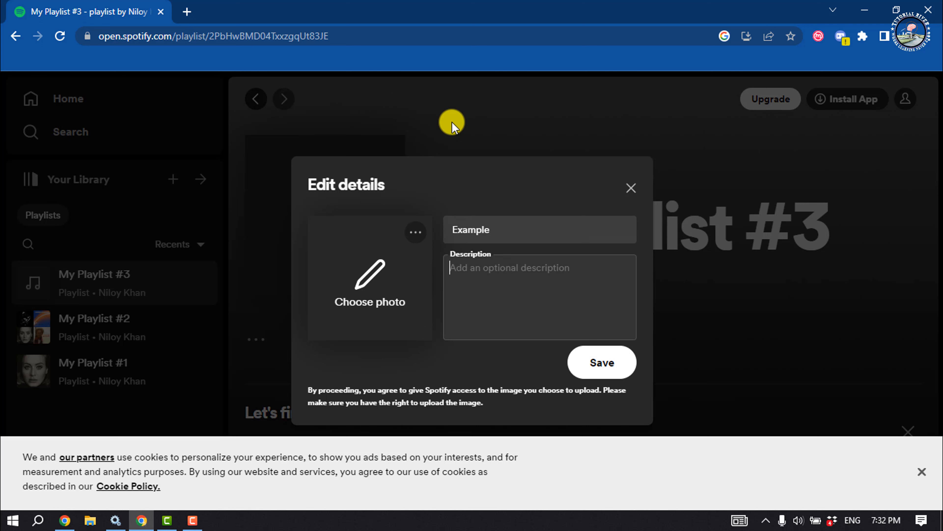
type("e")
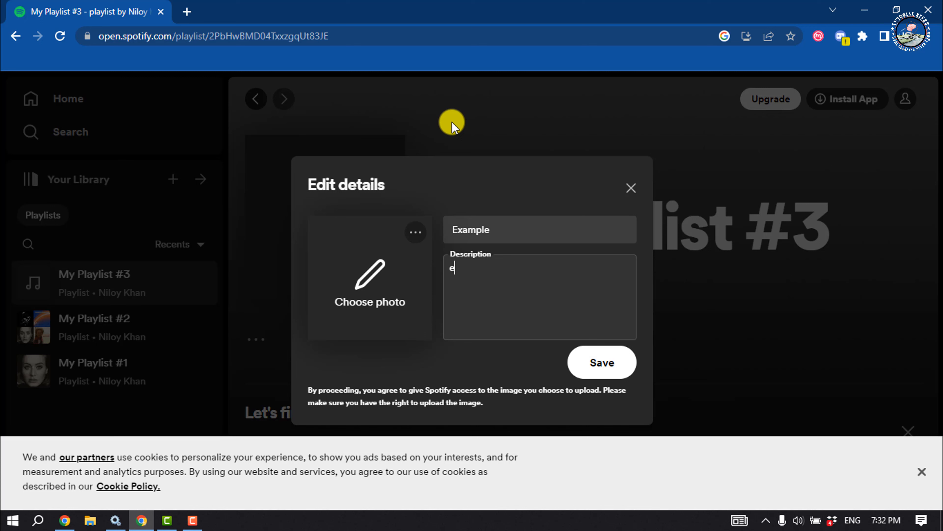
type("tc")
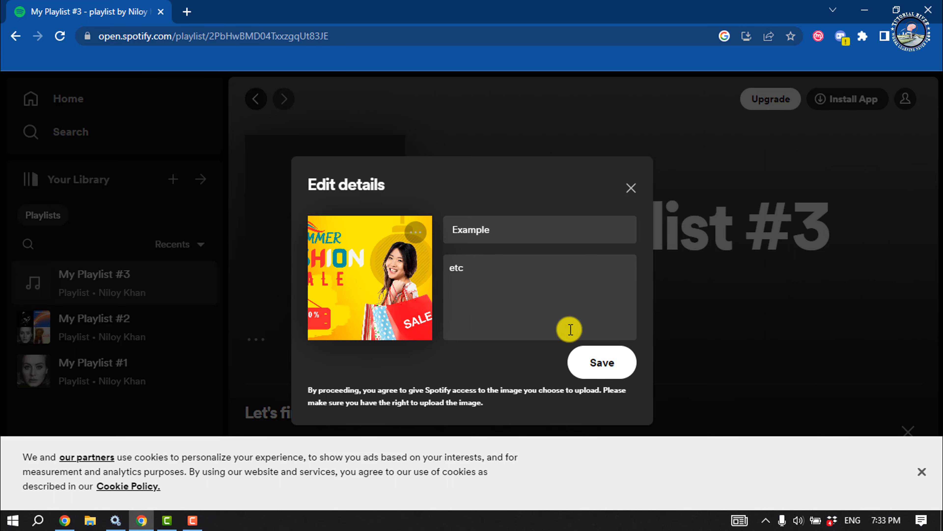
left_click(601, 362)
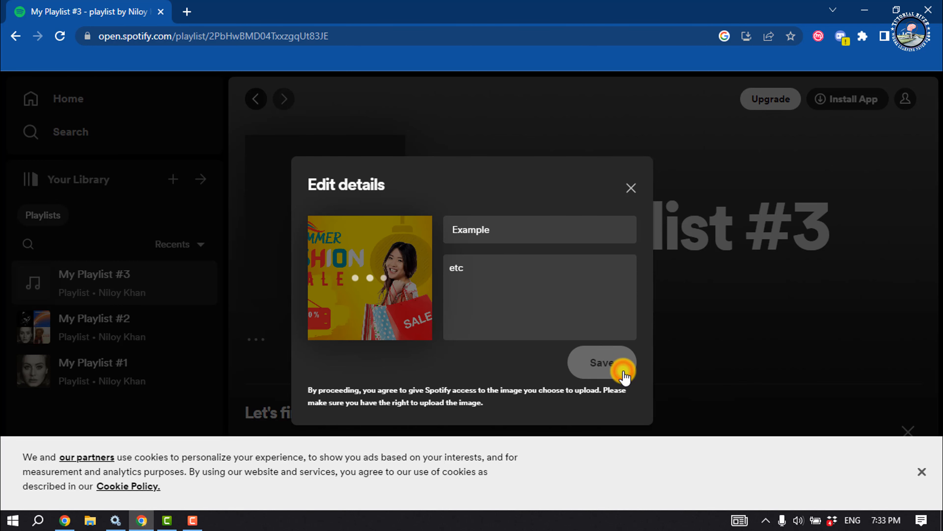
left_click(601, 362)
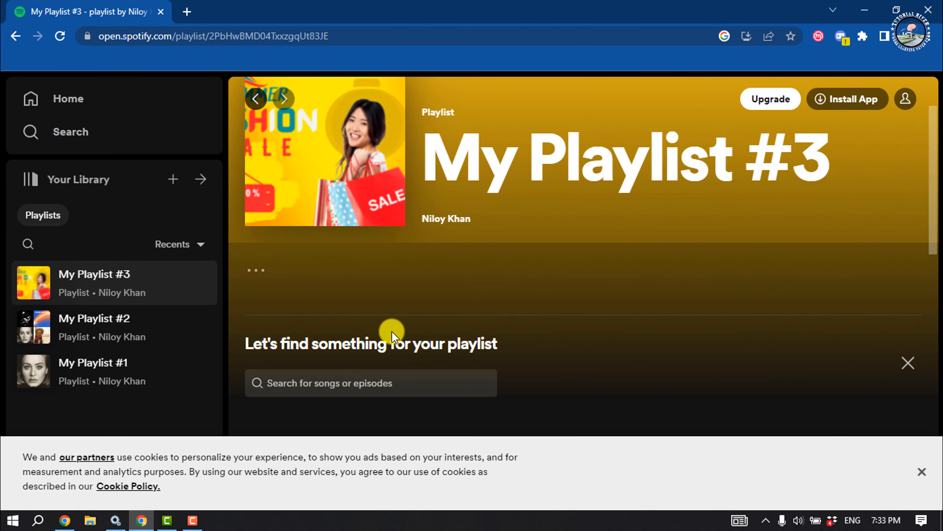
mouse_move(345, 389)
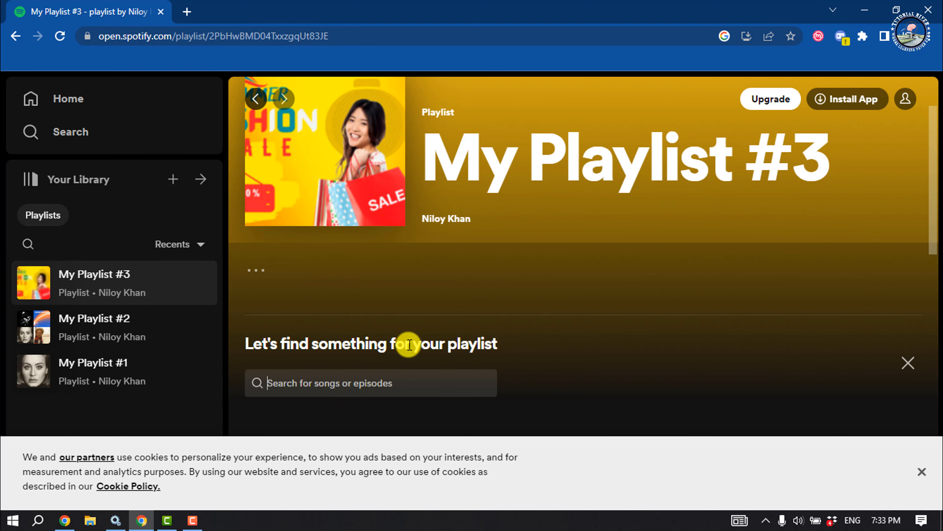
Search for hello and add the Hello tracks by Adele and Lionel Richie to the playlist
type("hello")
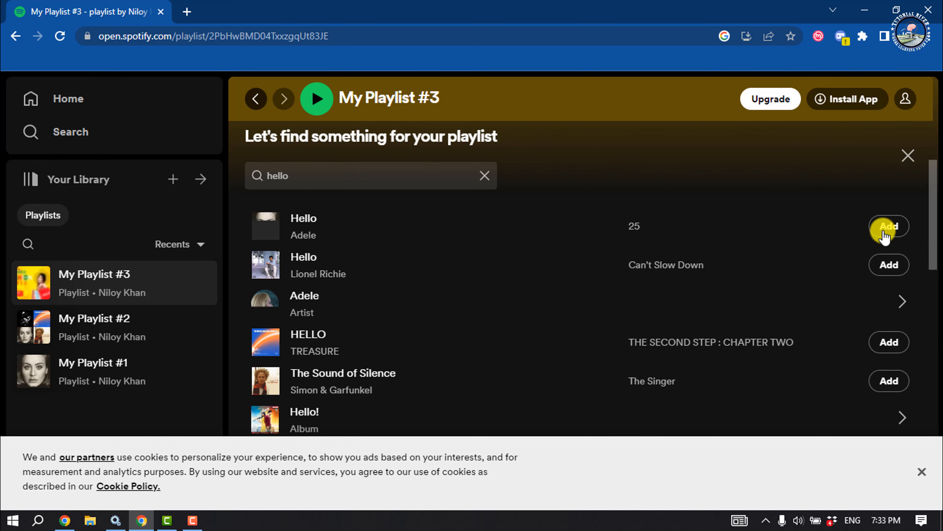
left_click(889, 226)
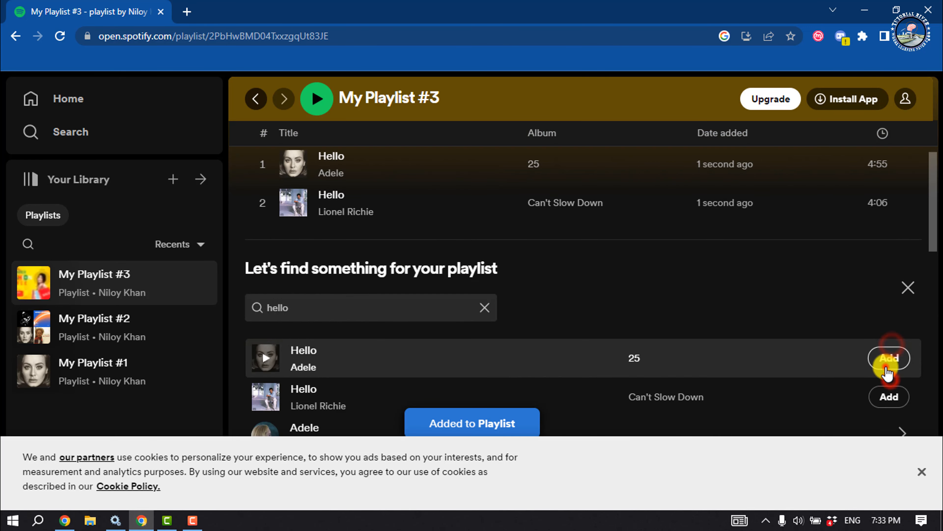
left_click(889, 357)
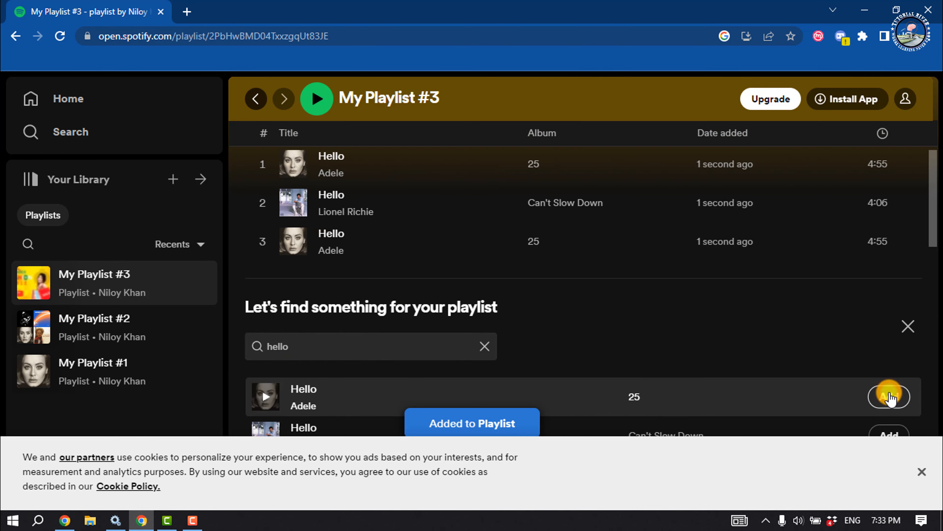
left_click(889, 397)
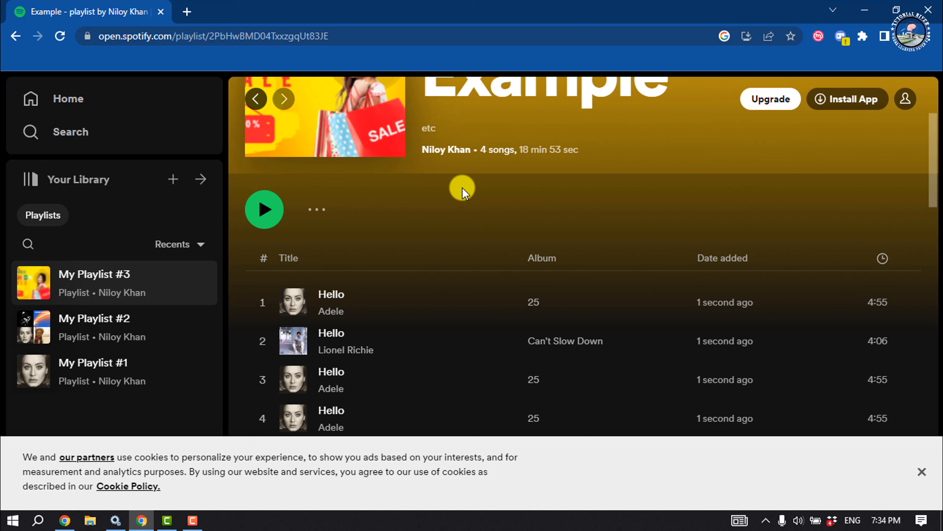
Show the Example playlist's options menu with Invite Collaborators available
left_click(316, 209)
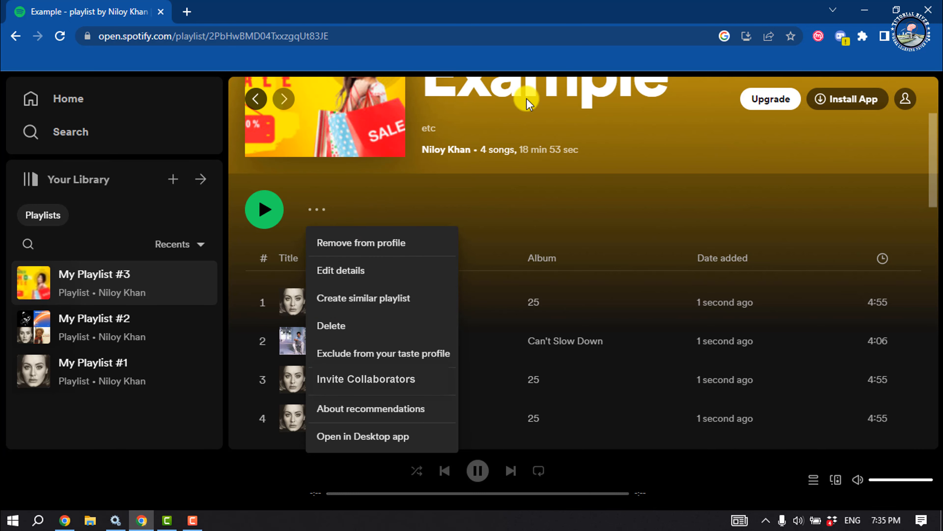
mouse_move(572, 179)
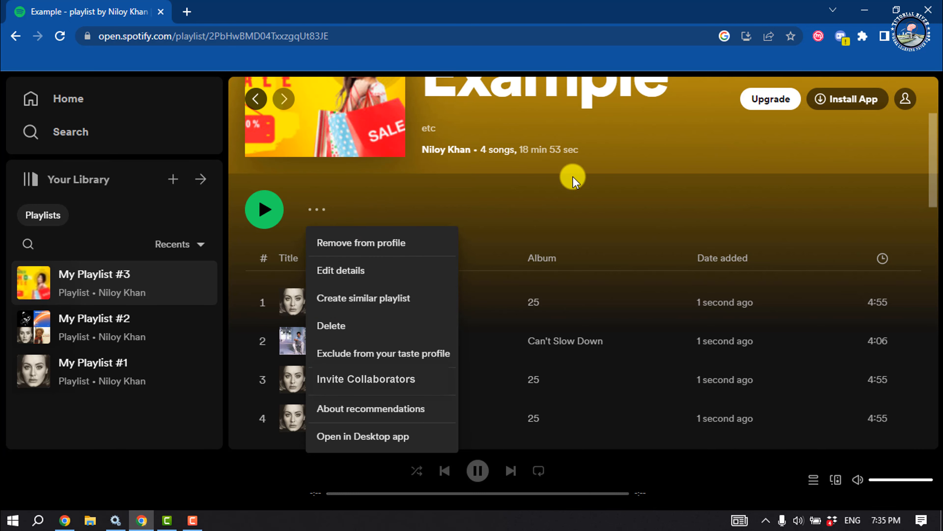